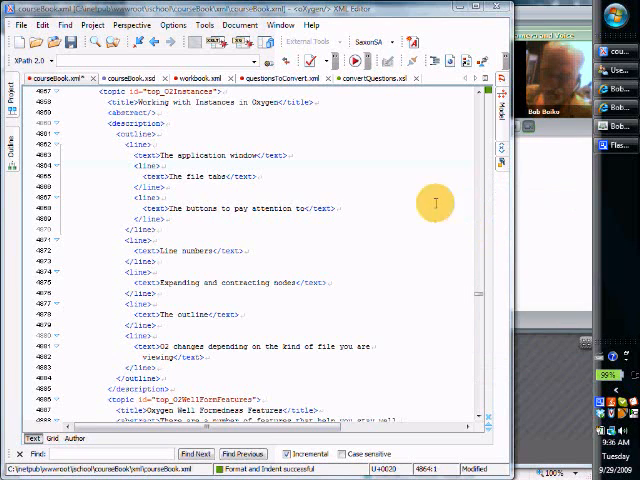
mouse_move(60, 108)
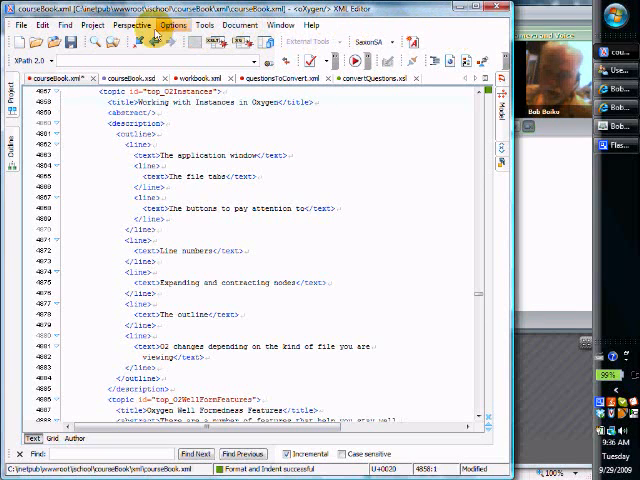
mouse_move(24, 180)
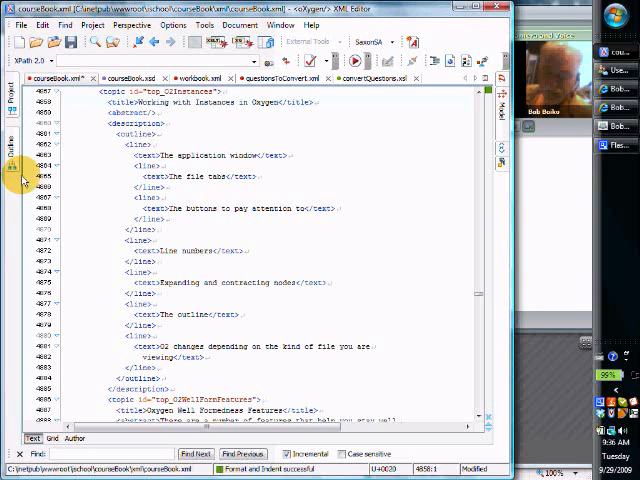
mouse_move(408, 170)
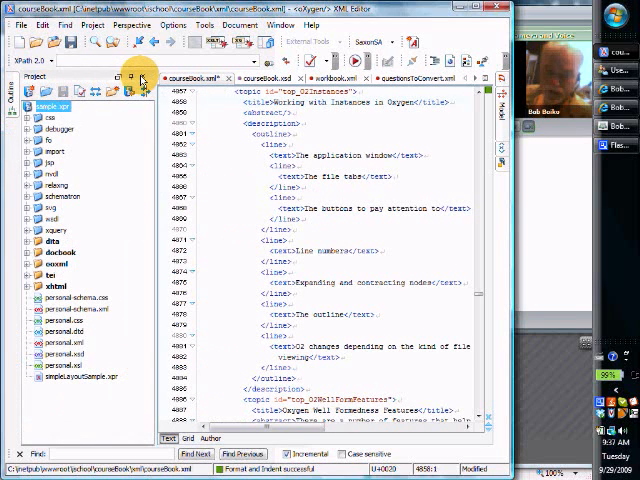
mouse_move(136, 122)
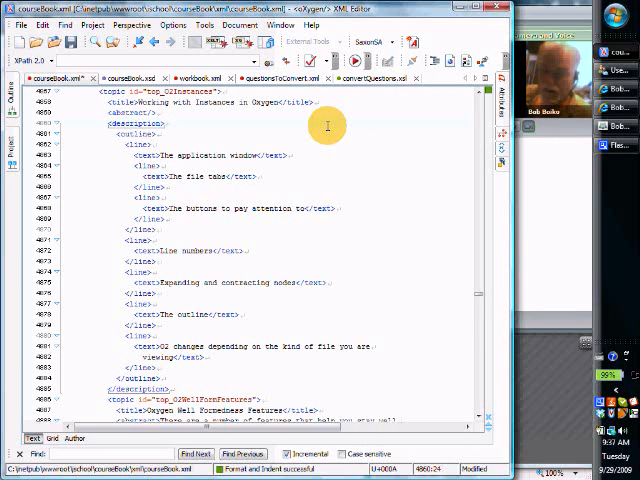
mouse_move(340, 136)
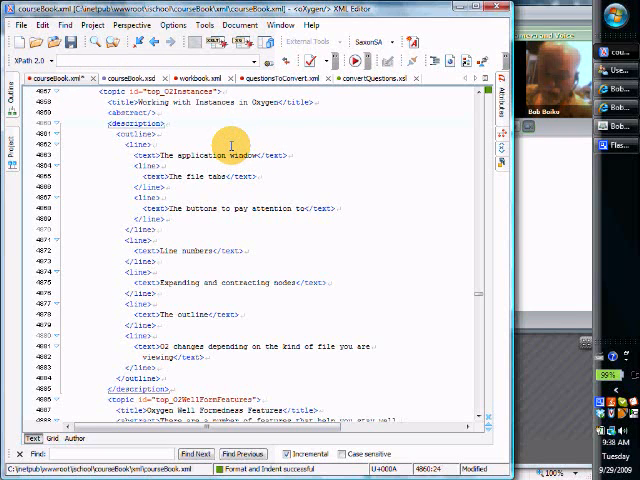
Step: Flip to the questions document and back to courseBook.xml with its Outline view
left_click(124, 78)
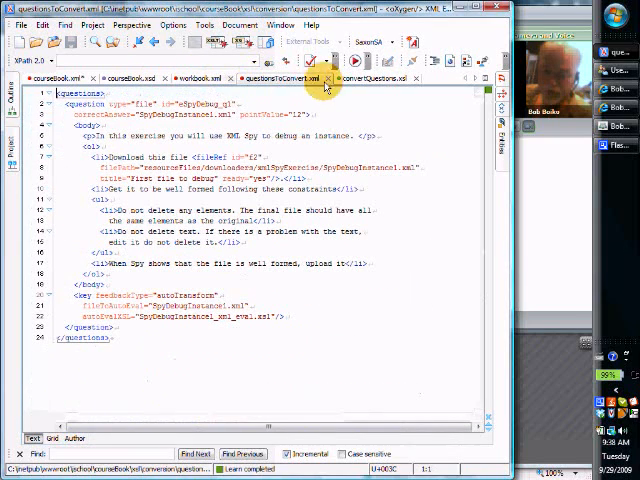
left_click(56, 78)
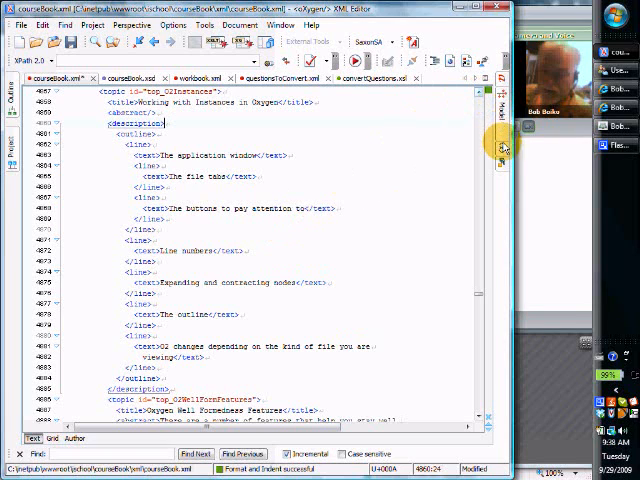
mouse_move(40, 184)
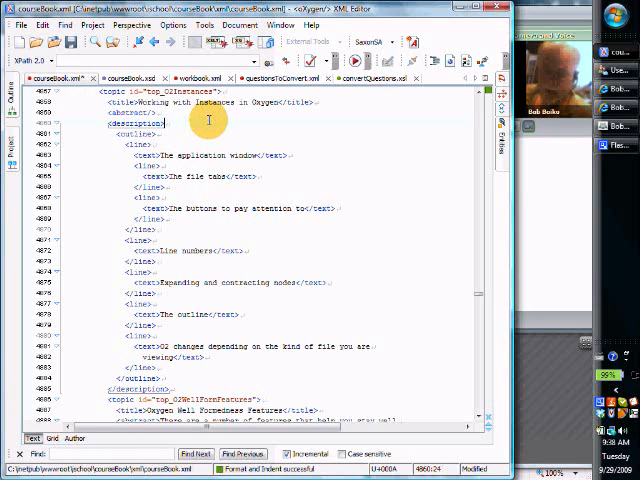
mouse_move(312, 64)
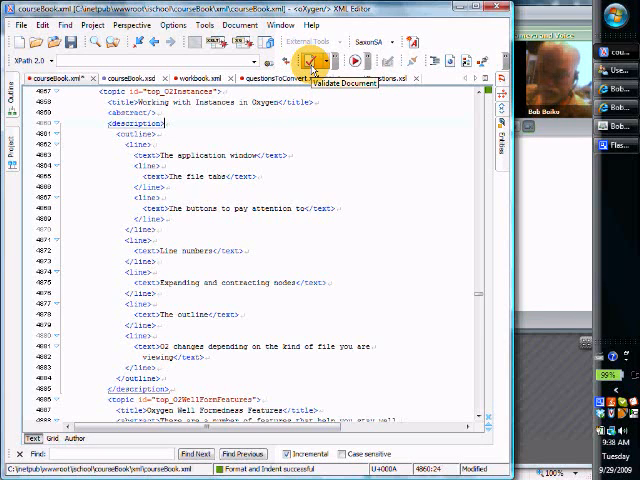
mouse_move(418, 112)
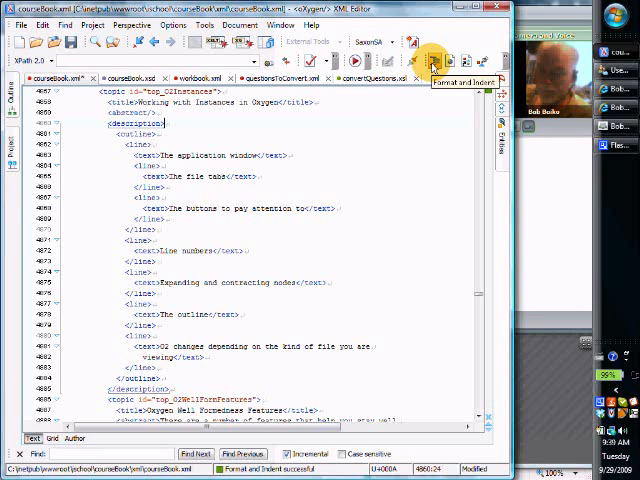
mouse_move(376, 168)
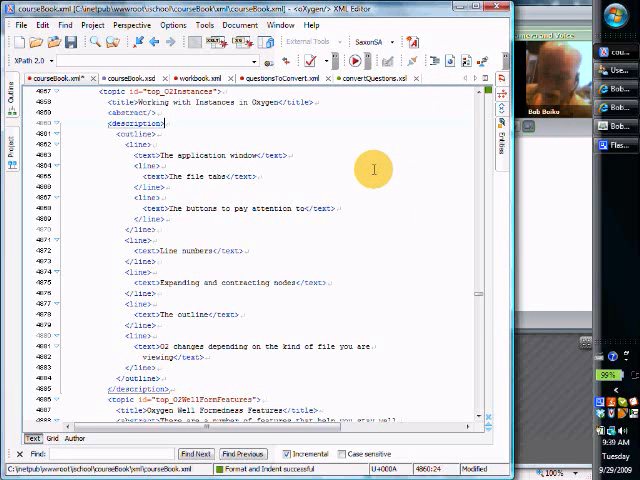
mouse_move(300, 176)
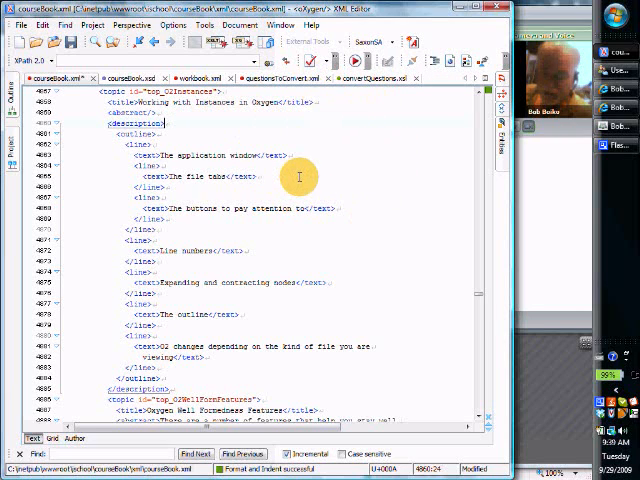
mouse_move(466, 130)
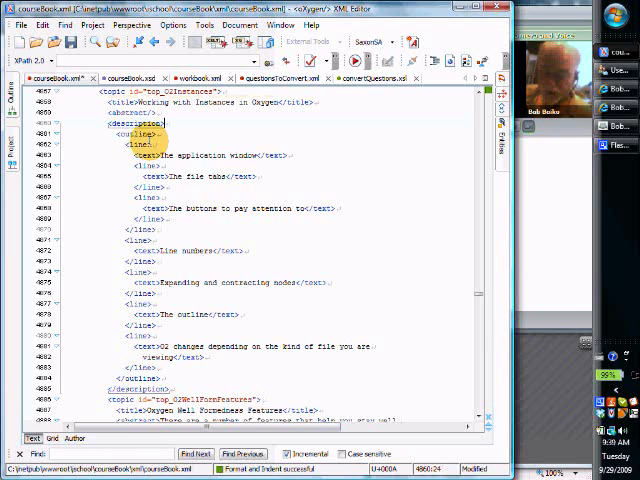
mouse_move(304, 62)
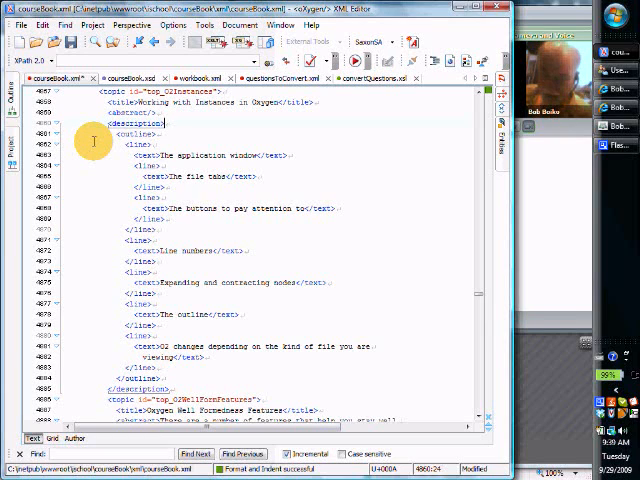
mouse_move(256, 272)
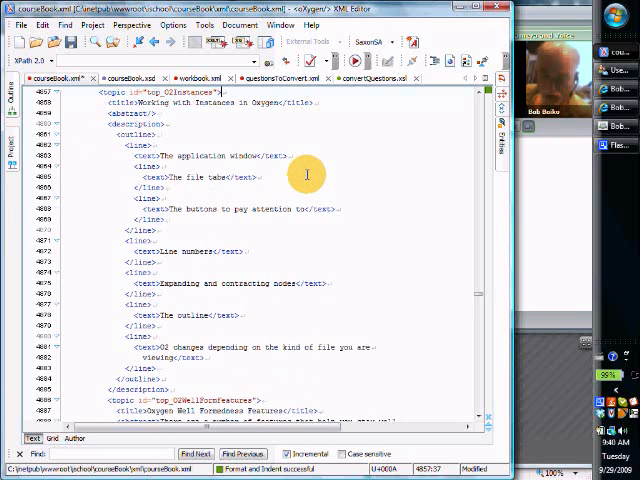
mouse_move(92, 148)
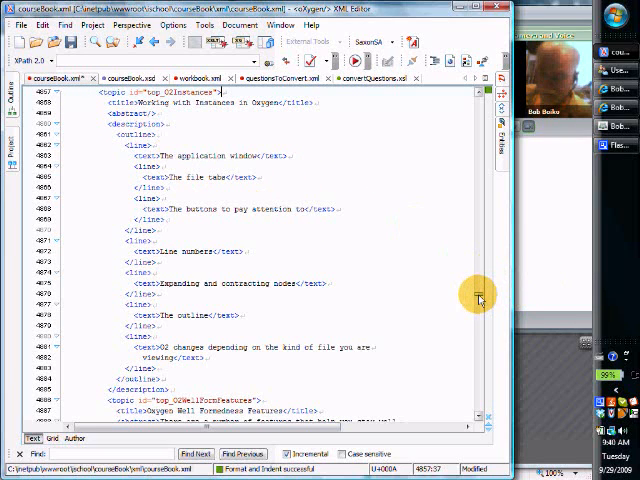
mouse_move(412, 224)
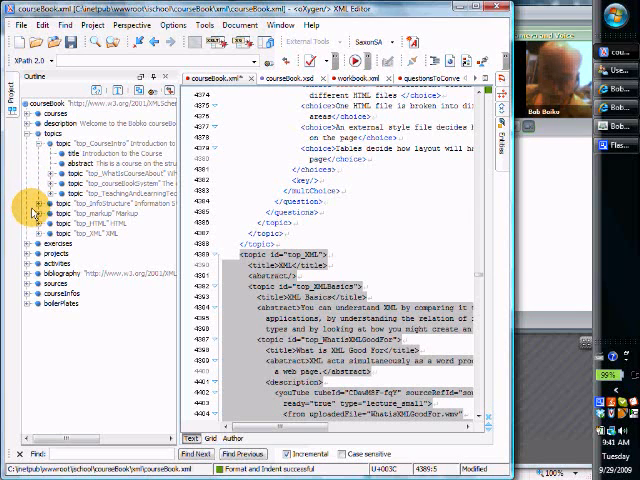
Step: Locate the 'Working with Instances' topic's description via the outline, then hide the outline
left_click(36, 224)
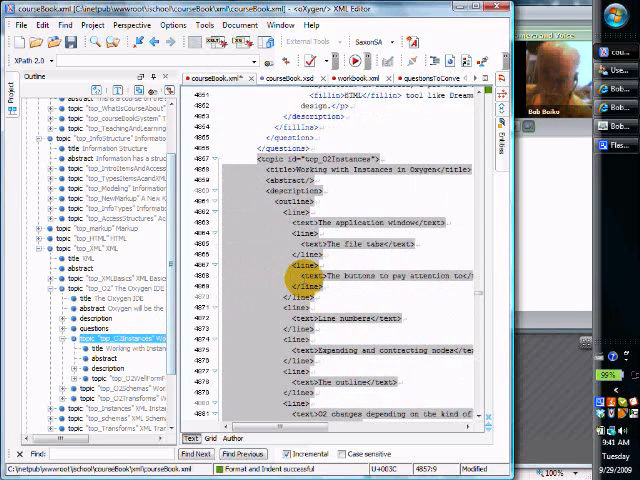
scroll("down", 3)
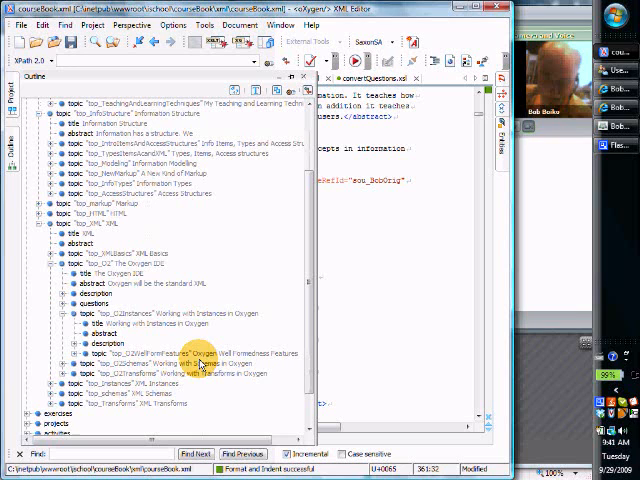
left_click(180, 312)
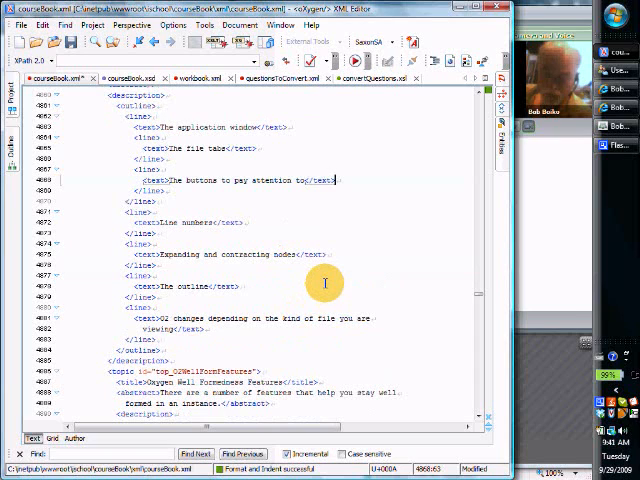
mouse_move(288, 302)
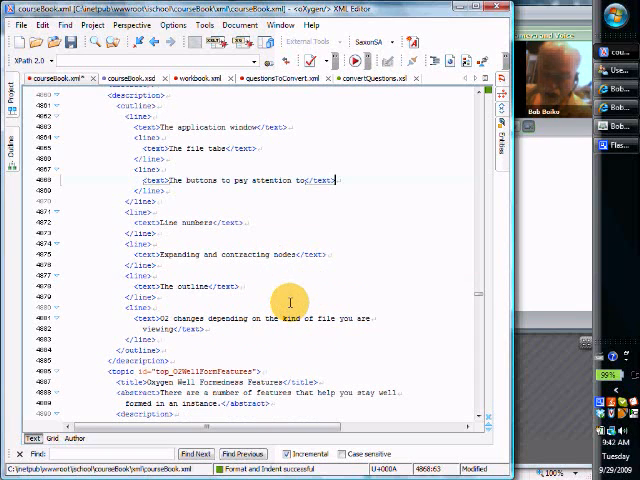
mouse_move(312, 120)
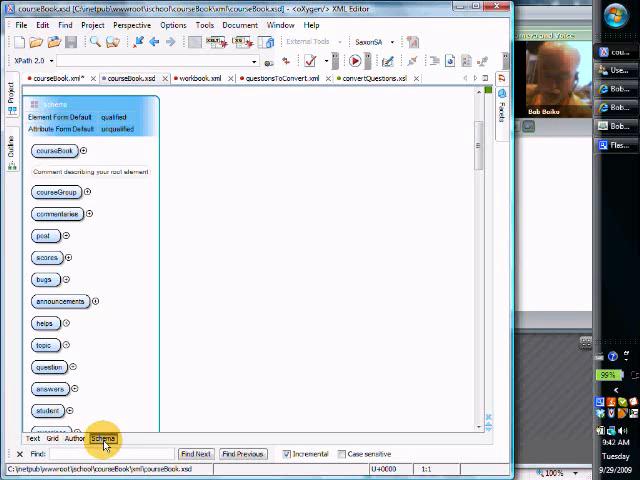
Step: Display the questions conversion XSLT stylesheet instead of the schema diagram
left_click(88, 152)
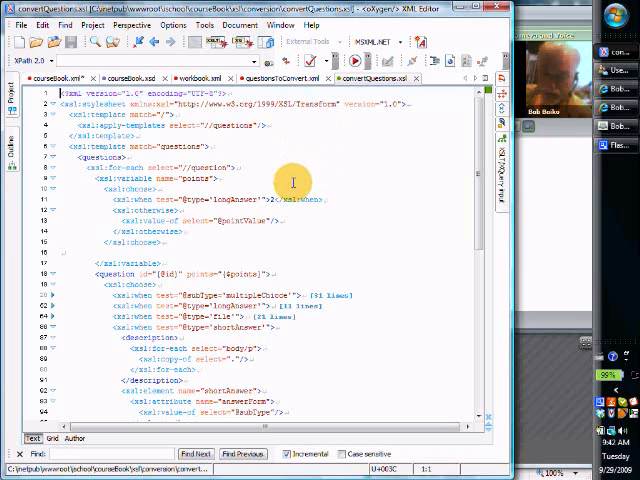
Step: Scroll through the stylesheet, then return to the courseBook.xml description markup
scroll("down", 3)
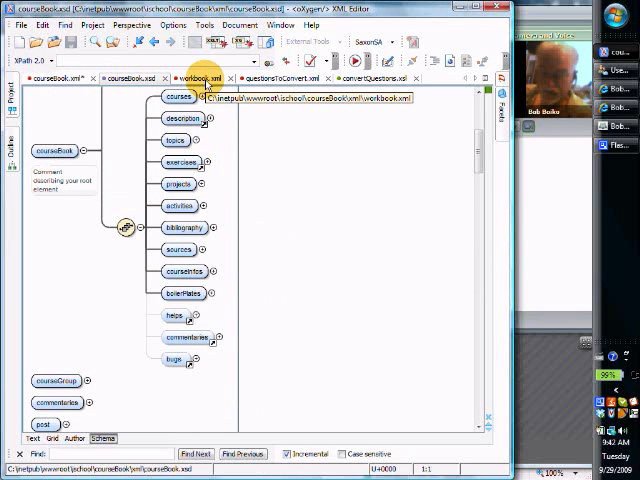
left_click(52, 78)
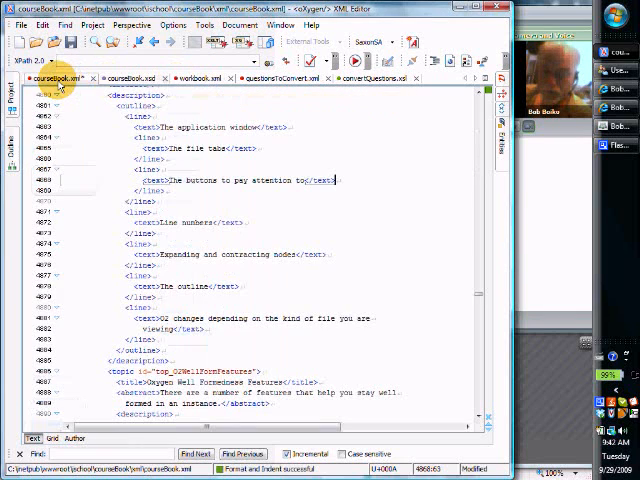
mouse_move(276, 224)
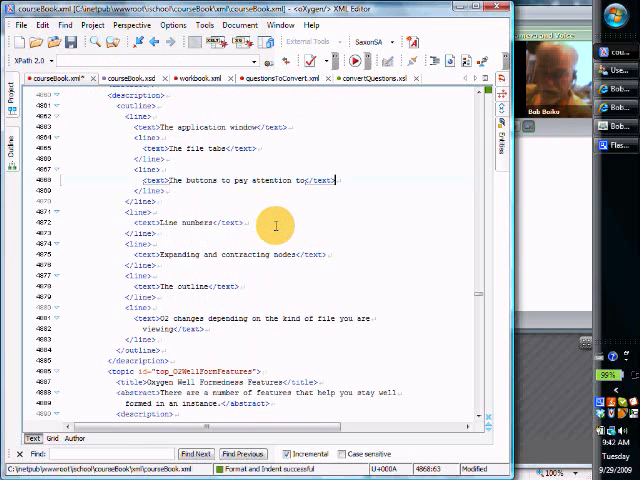